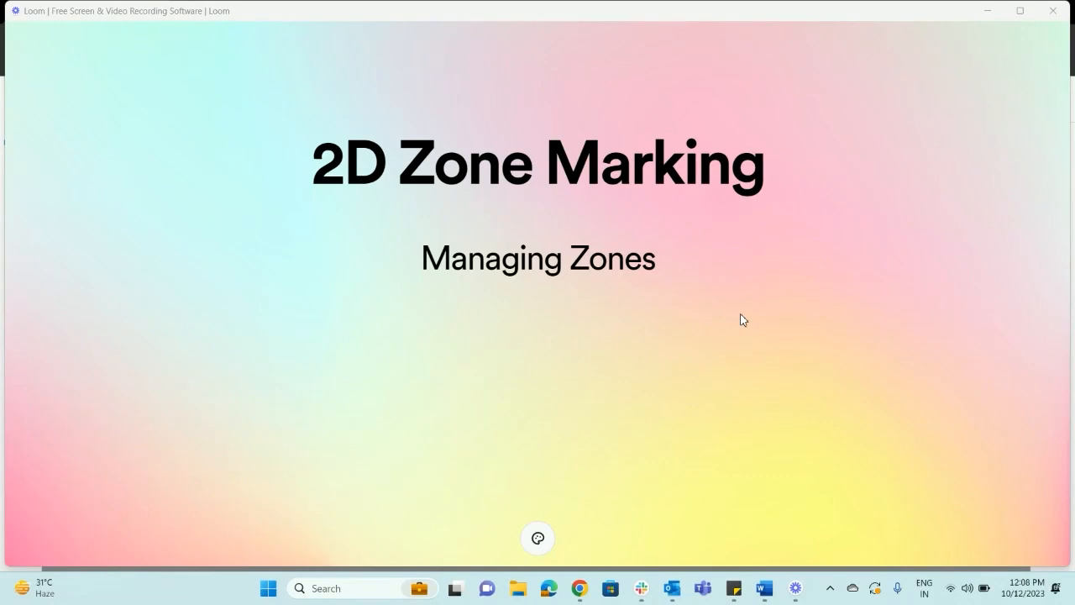
{"action": "mouse_move", "coordinate": [17, 292]}
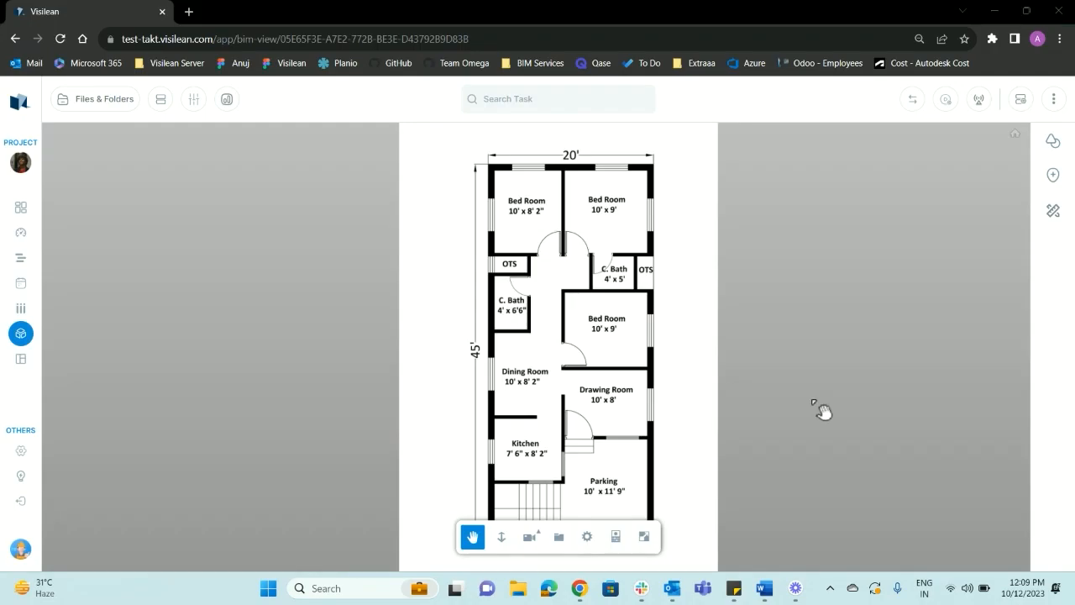
{"action": "mouse_move", "coordinate": [995, 208]}
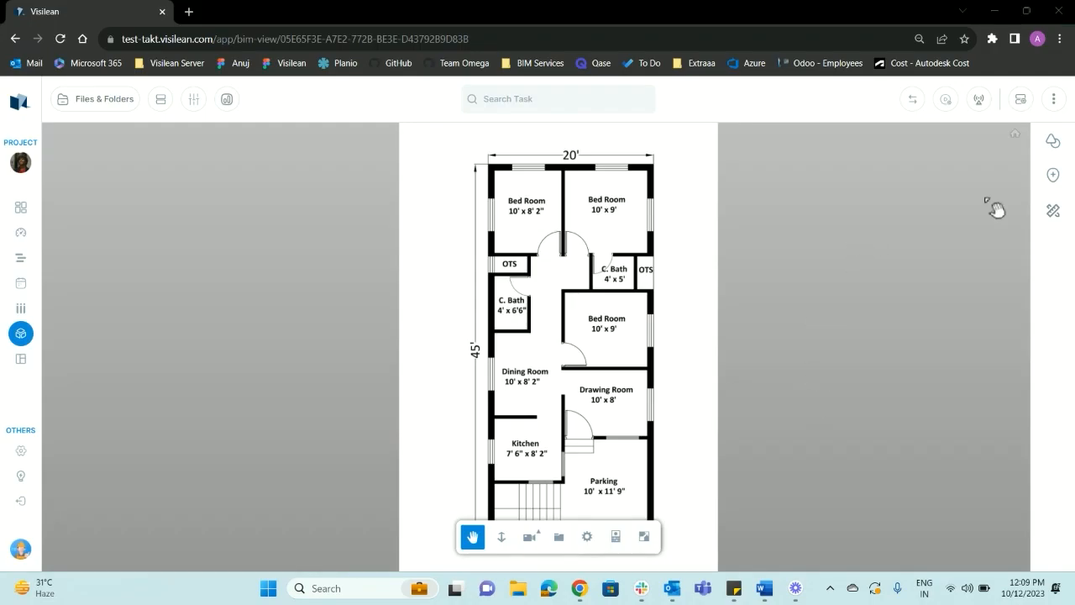
Step: Draw two rectangular zones over the top bedrooms and the lower rooms
{"action": "left_click", "coordinate": [1052, 175]}
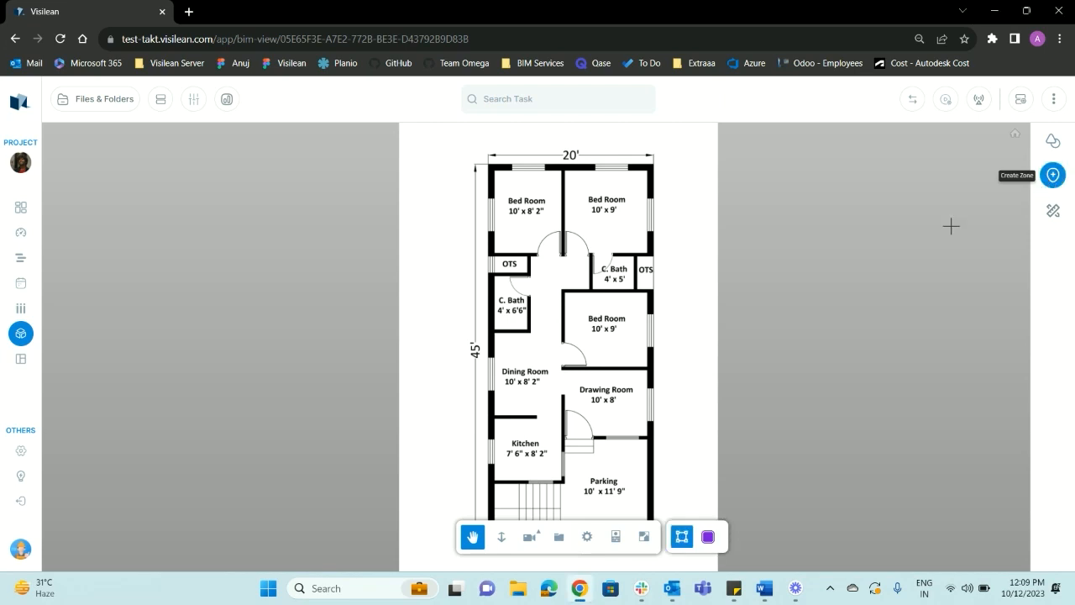
{"action": "mouse_move", "coordinate": [699, 235]}
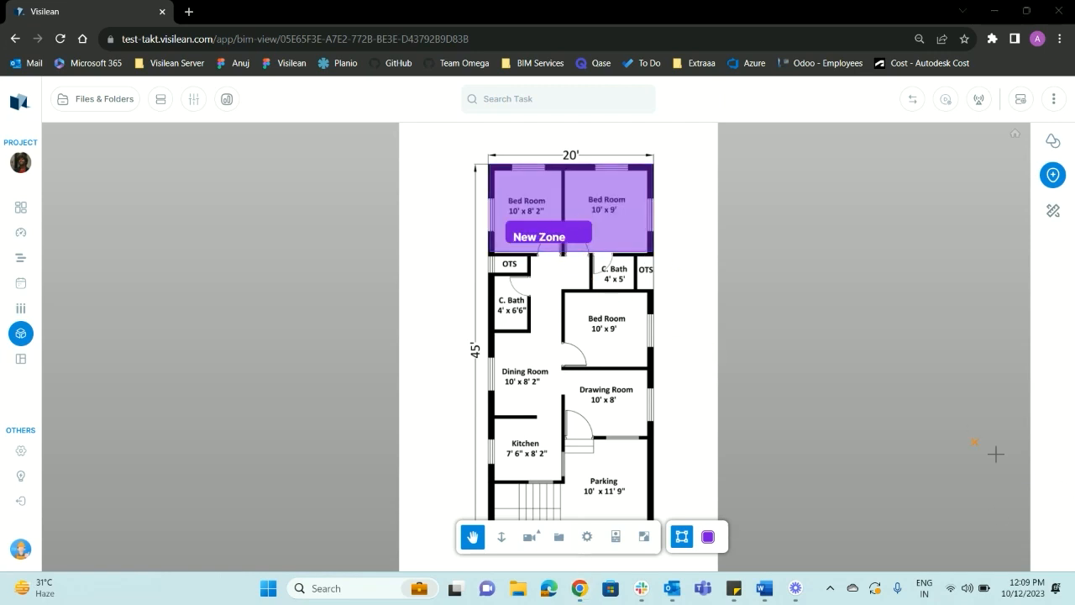
{"action": "mouse_move", "coordinate": [504, 481]}
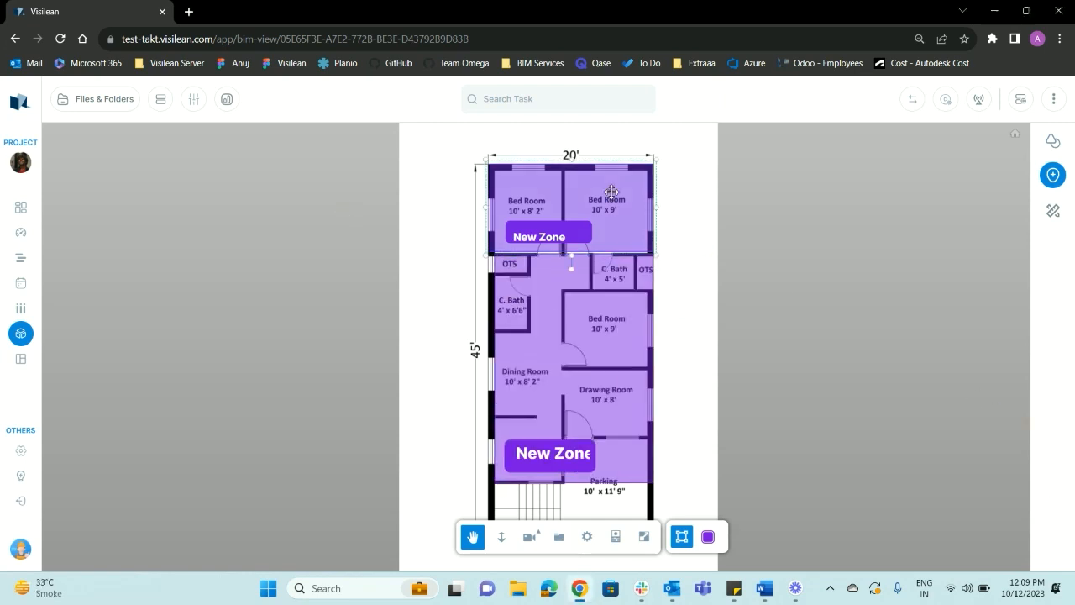
Step: Fill the top bedrooms zone yellow and the lower rooms zone orange via Zone Fill Color
{"action": "left_click", "coordinate": [709, 538]}
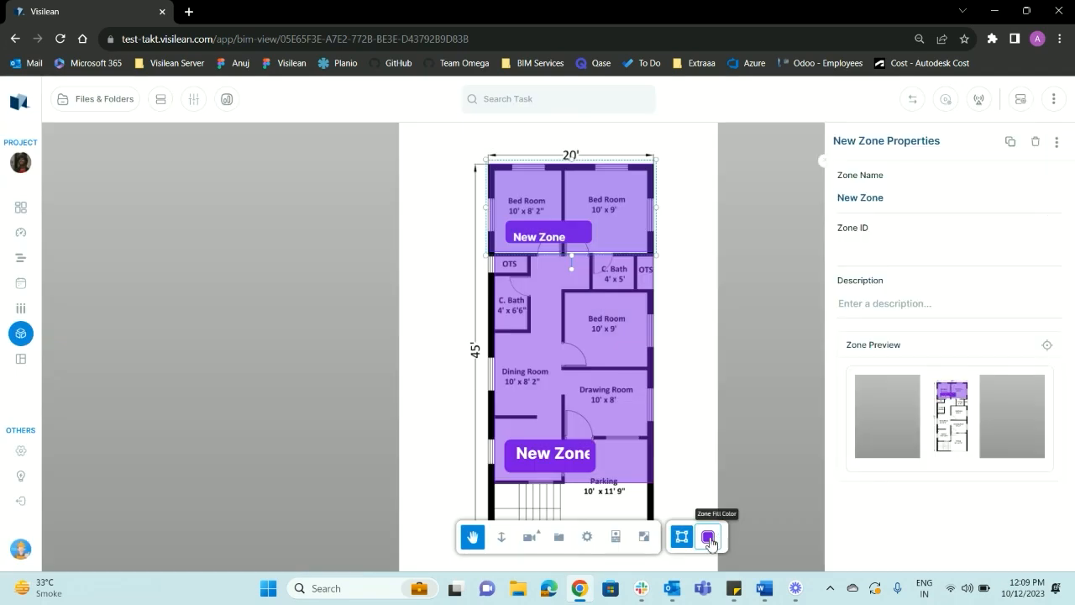
{"action": "left_click", "coordinate": [709, 538]}
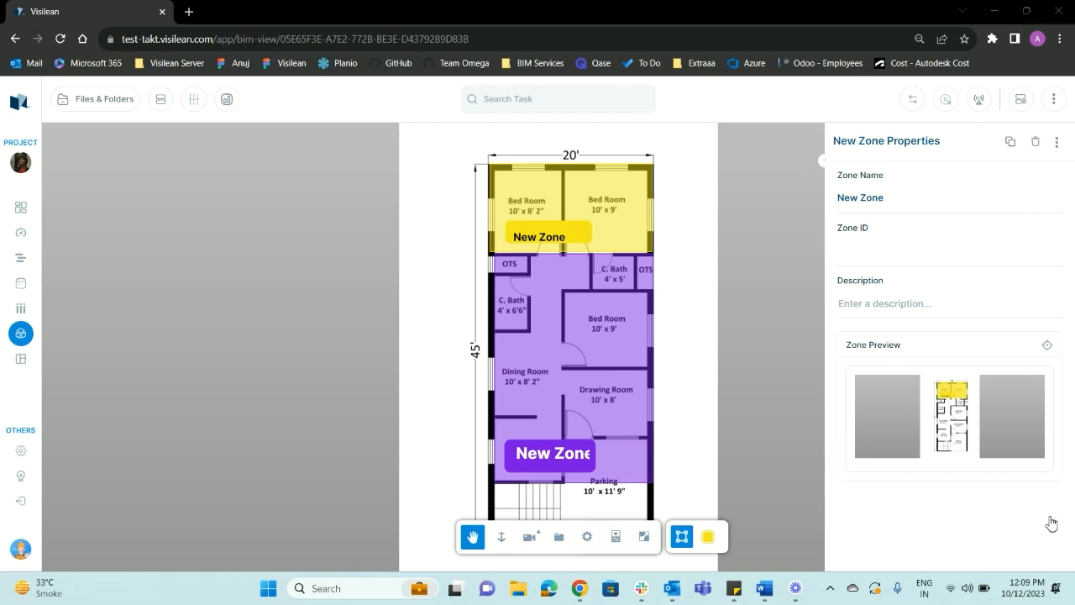
{"action": "left_click", "coordinate": [709, 538]}
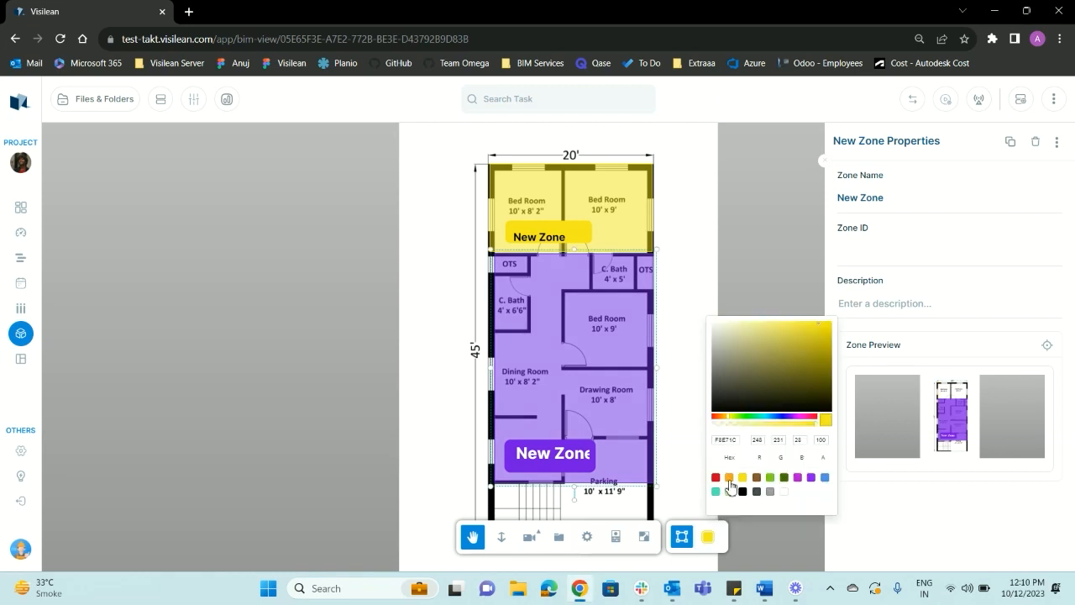
{"action": "left_click", "coordinate": [729, 478]}
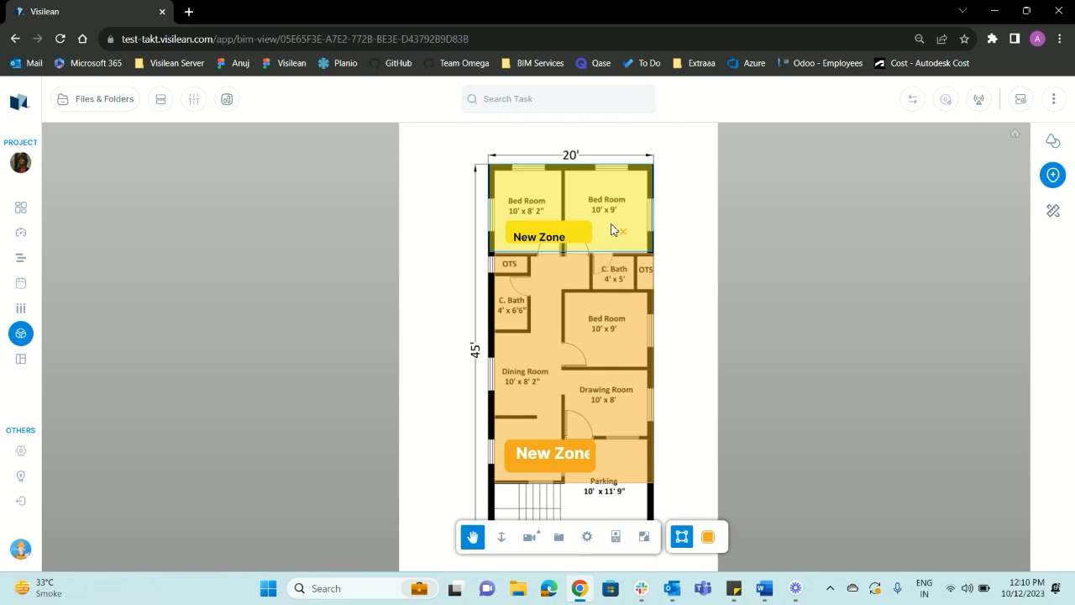
{"action": "left_click", "coordinate": [538, 235]}
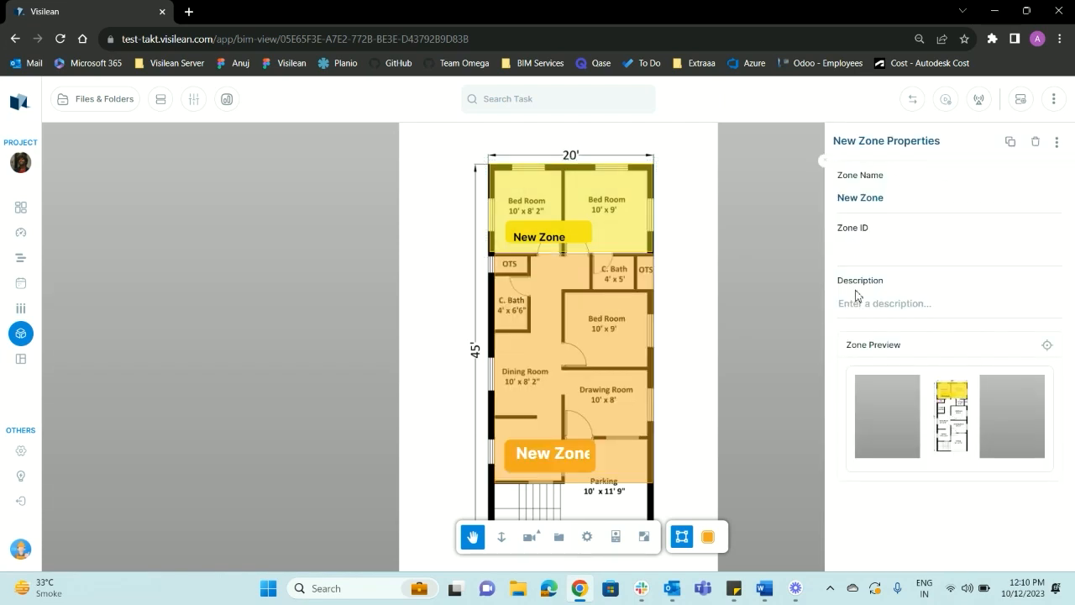
{"action": "mouse_move", "coordinate": [1052, 521]}
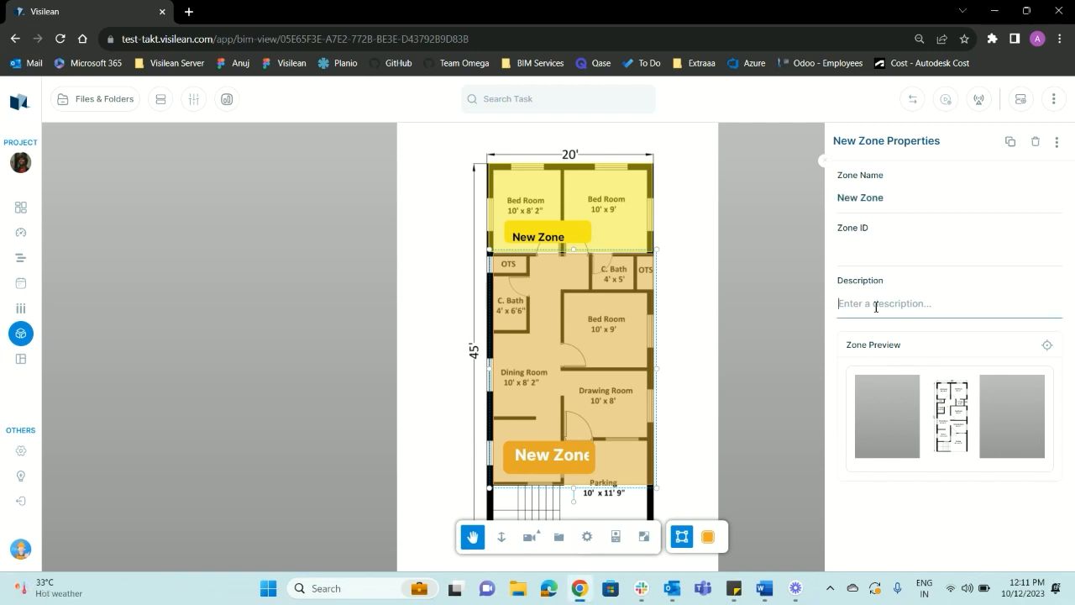
Step: Enter 'qwer' as the top zone's description, leaving Zone ID blank
{"action": "type", "text": "qwer"}
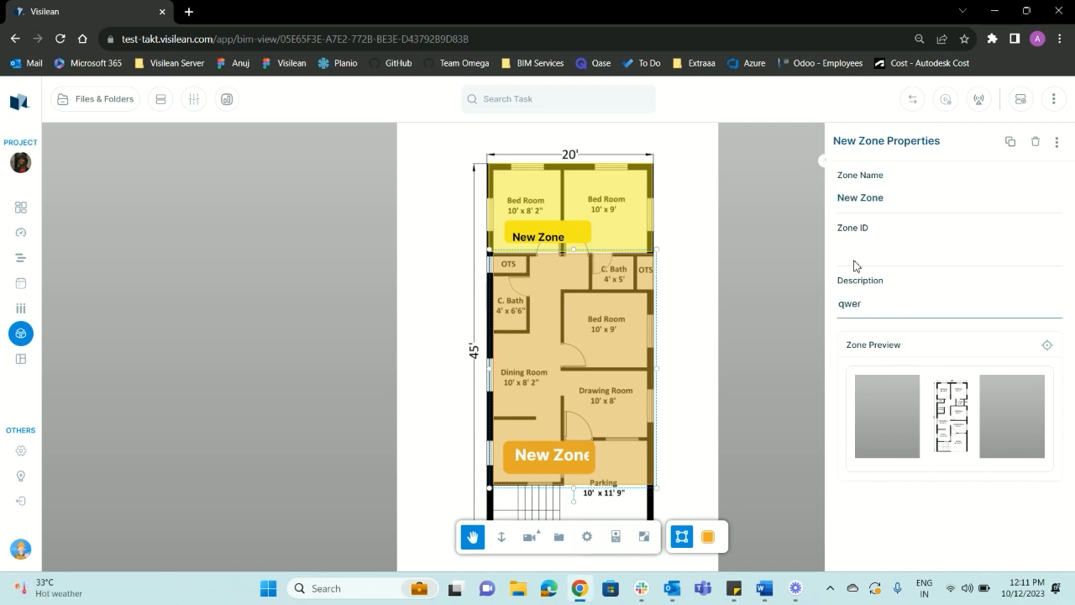
{"action": "mouse_move", "coordinate": [904, 262]}
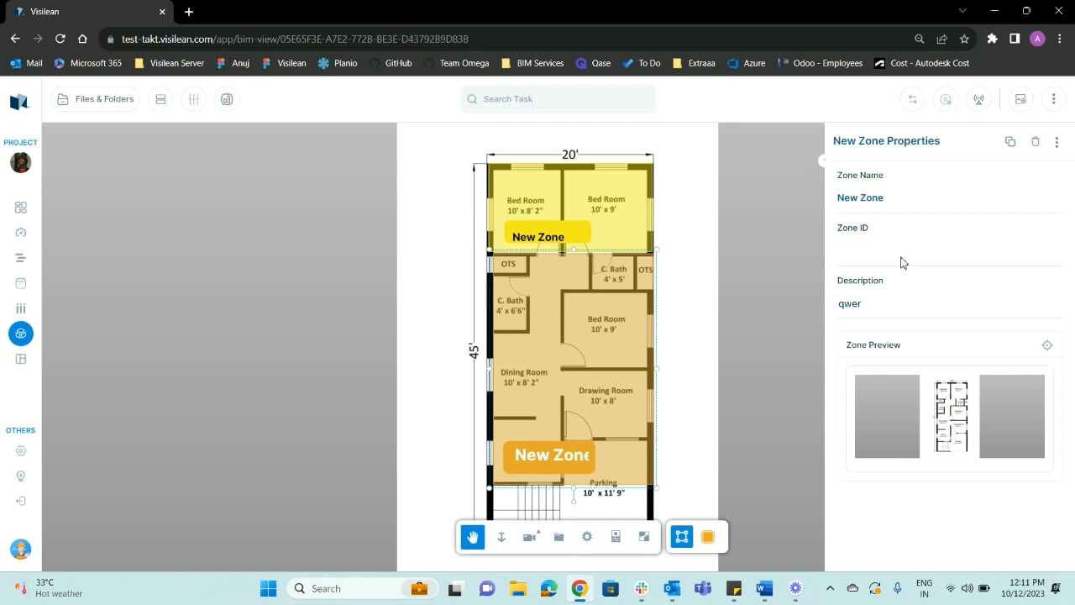
{"action": "left_click", "coordinate": [924, 249]}
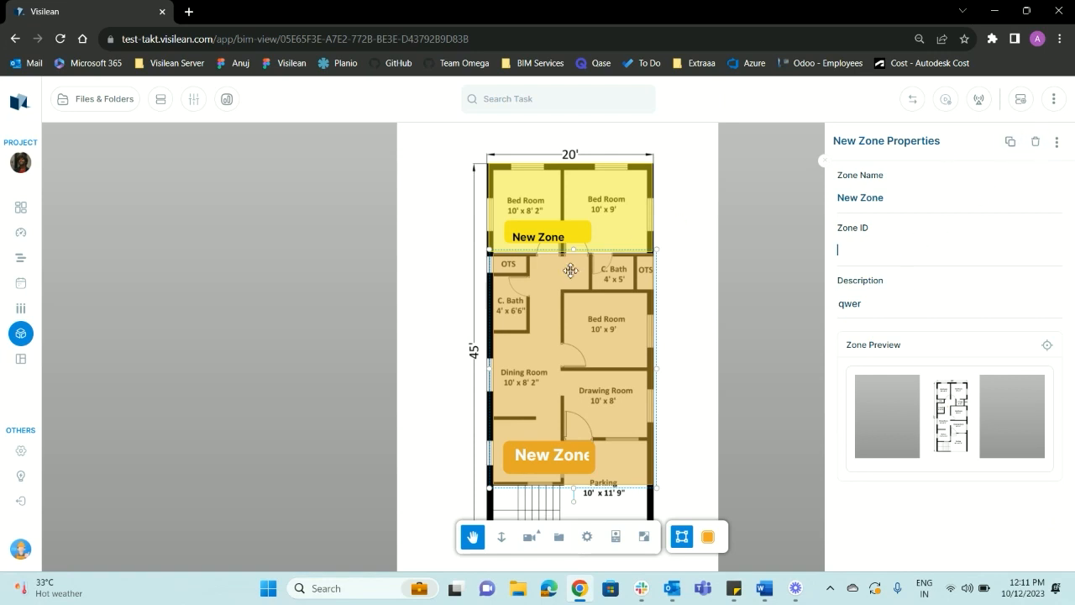